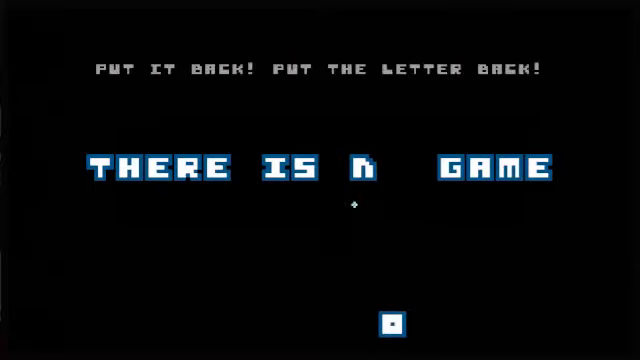
- Drag the fallen letter O upward across the black title screen
drag(398, 322, 398, 167)
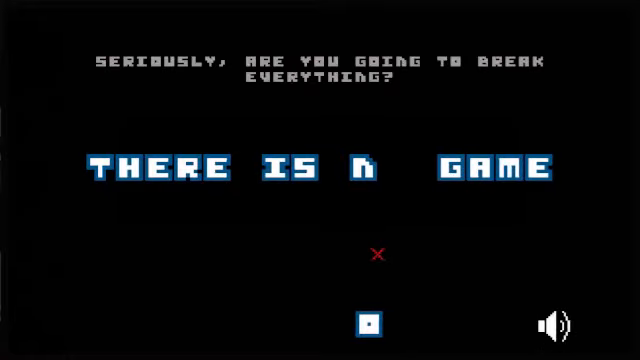
- Mute the game audio with the speaker icon in the bottom-right corner
click(378, 254)
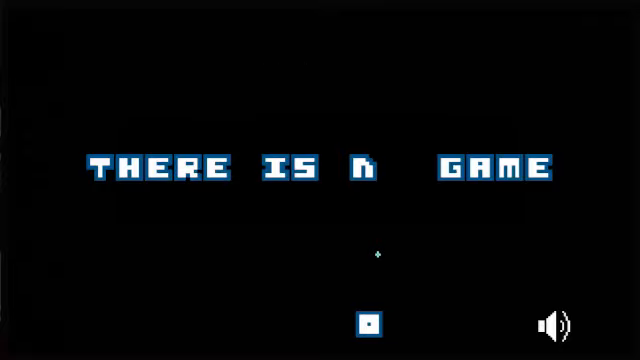
click(548, 325)
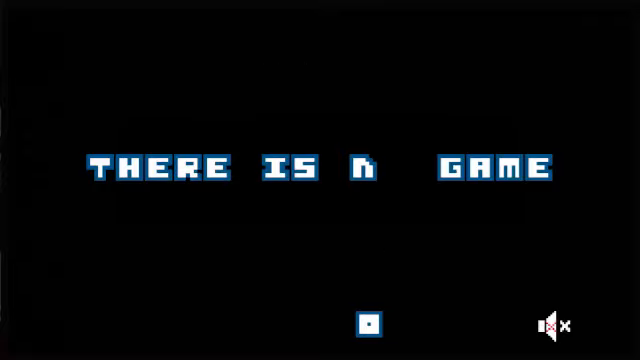
click(548, 328)
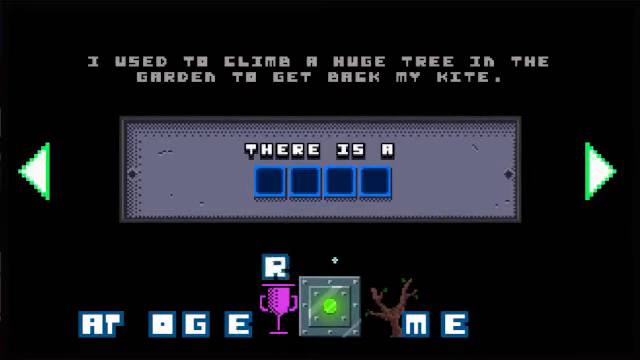
- Return the loose R to the letter row and advance to the caged goat cave
drag(270, 265, 120, 287)
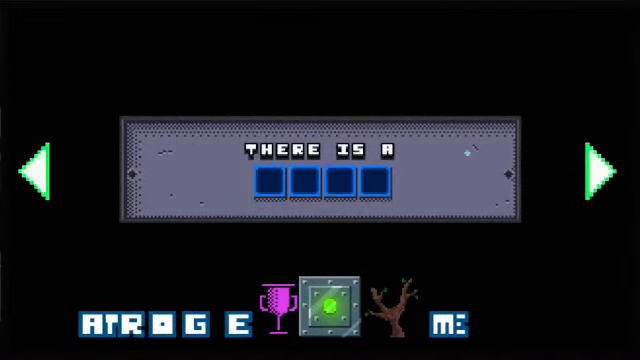
click(607, 170)
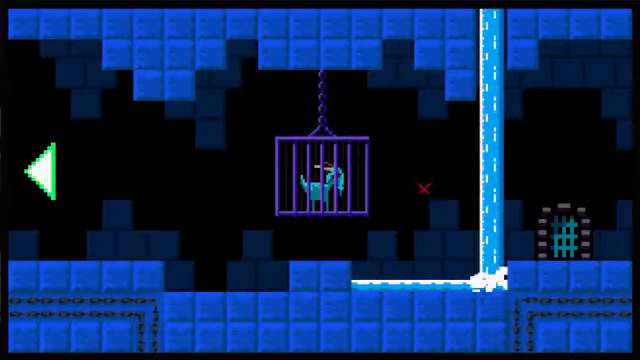